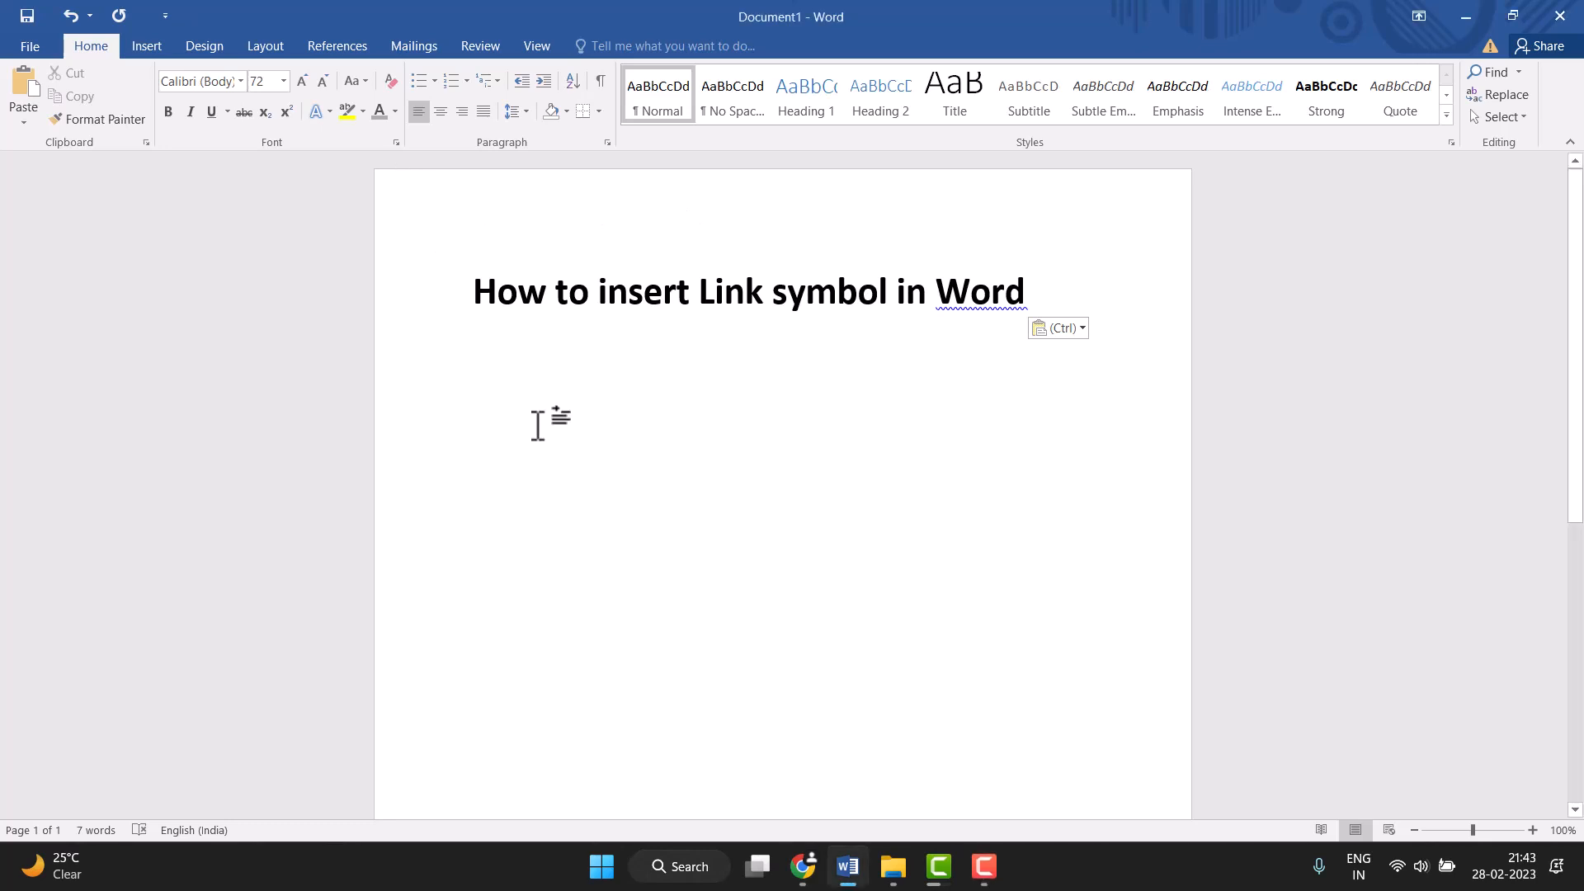
Put the cursor on the empty line below the heading and bring up the Insert ribbon
{"action": "left_click", "coordinate": [475, 394]}
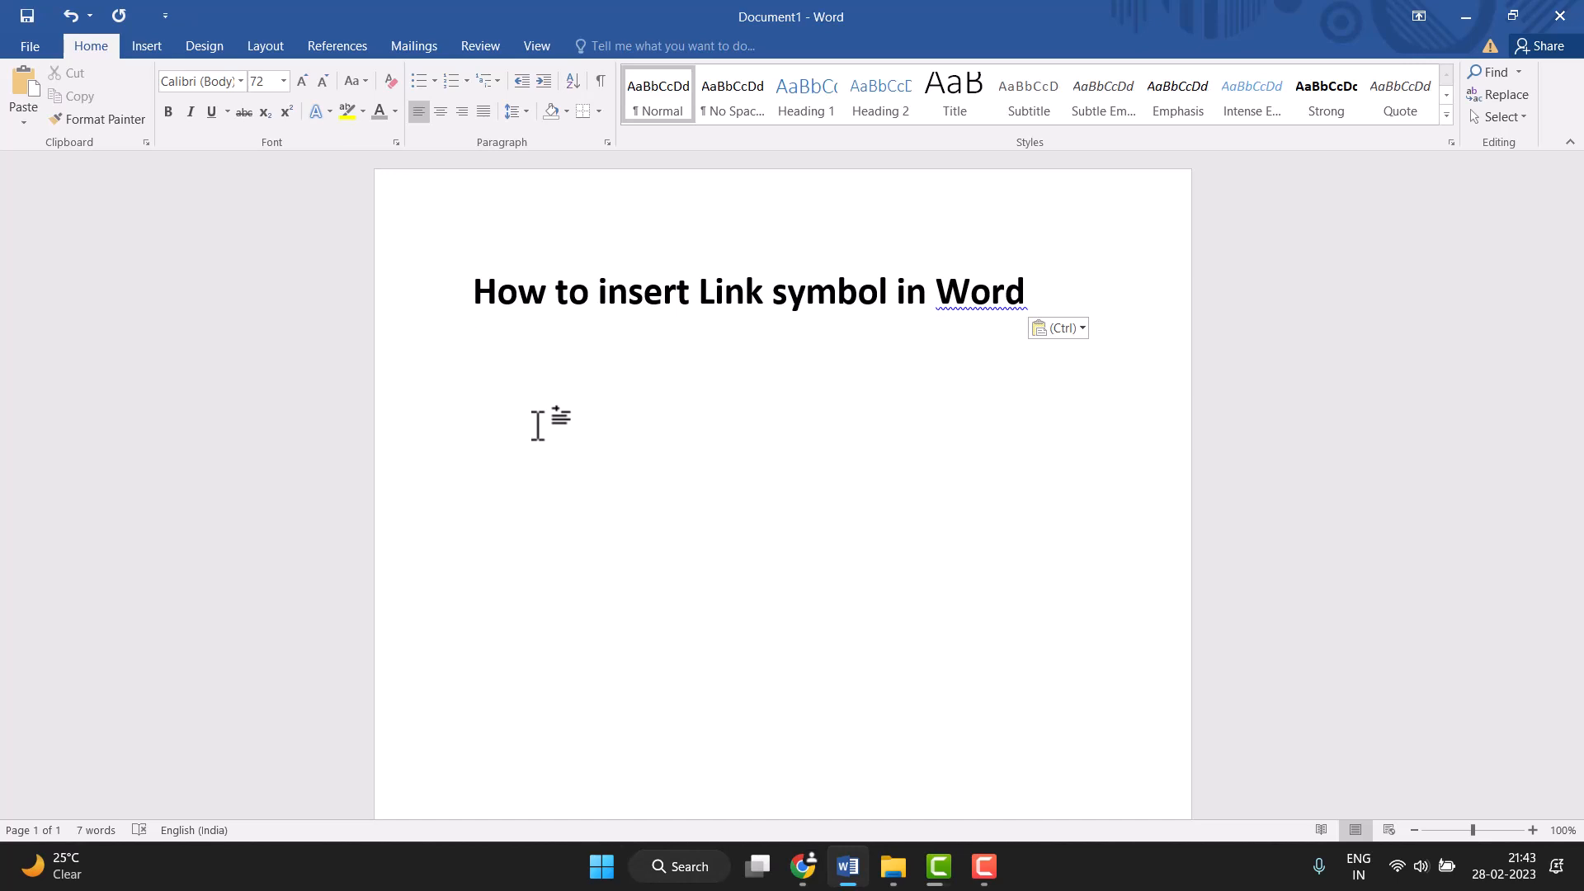
{"action": "left_click", "coordinate": [473, 388]}
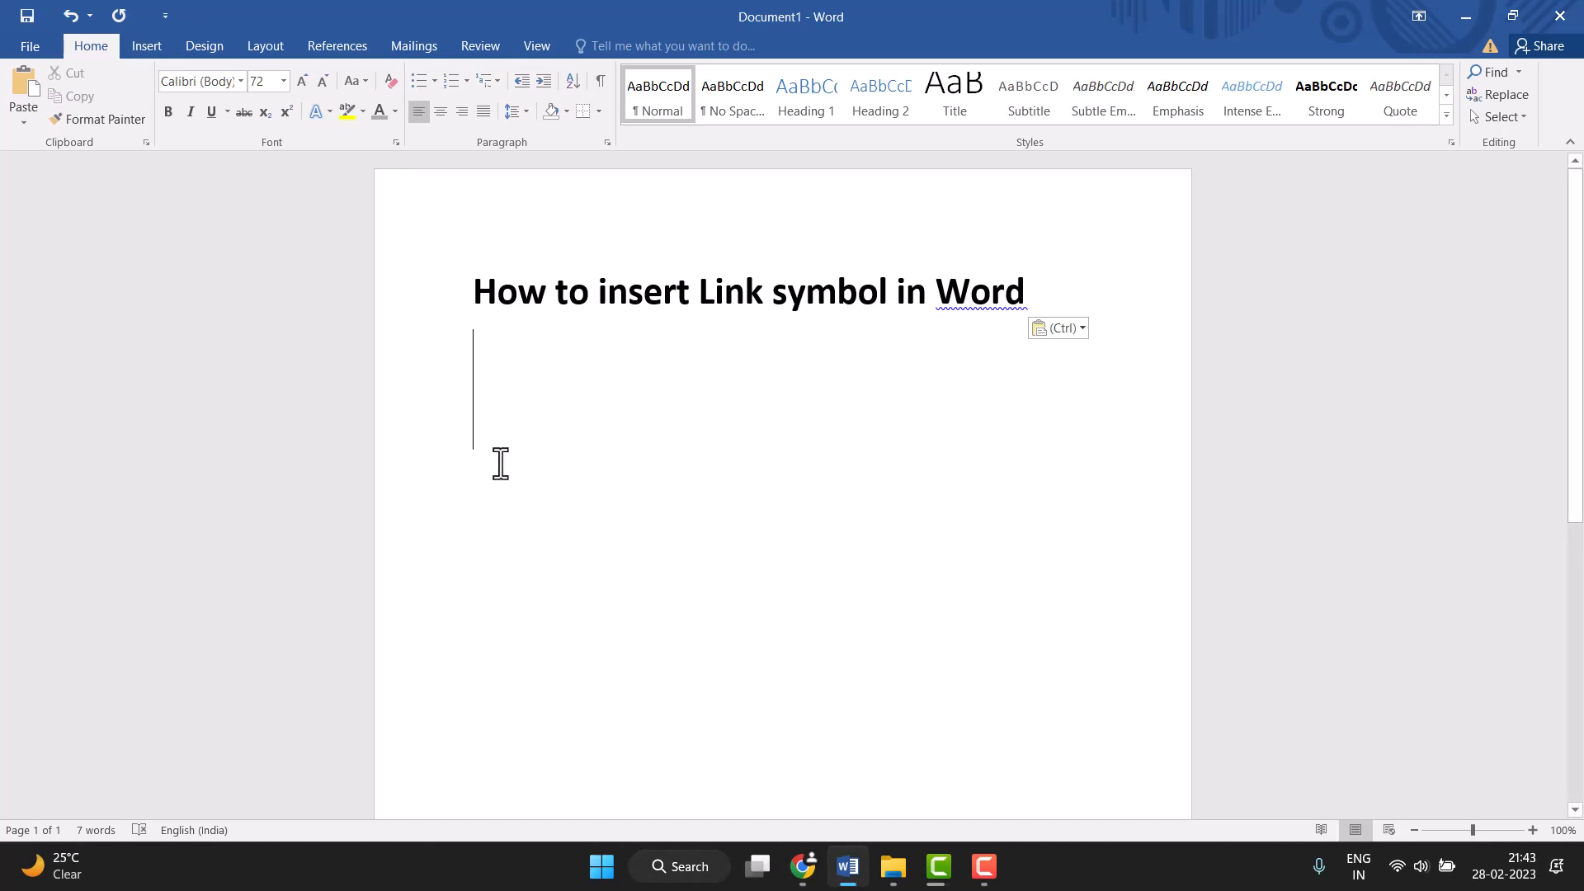
{"action": "left_click", "coordinate": [145, 45]}
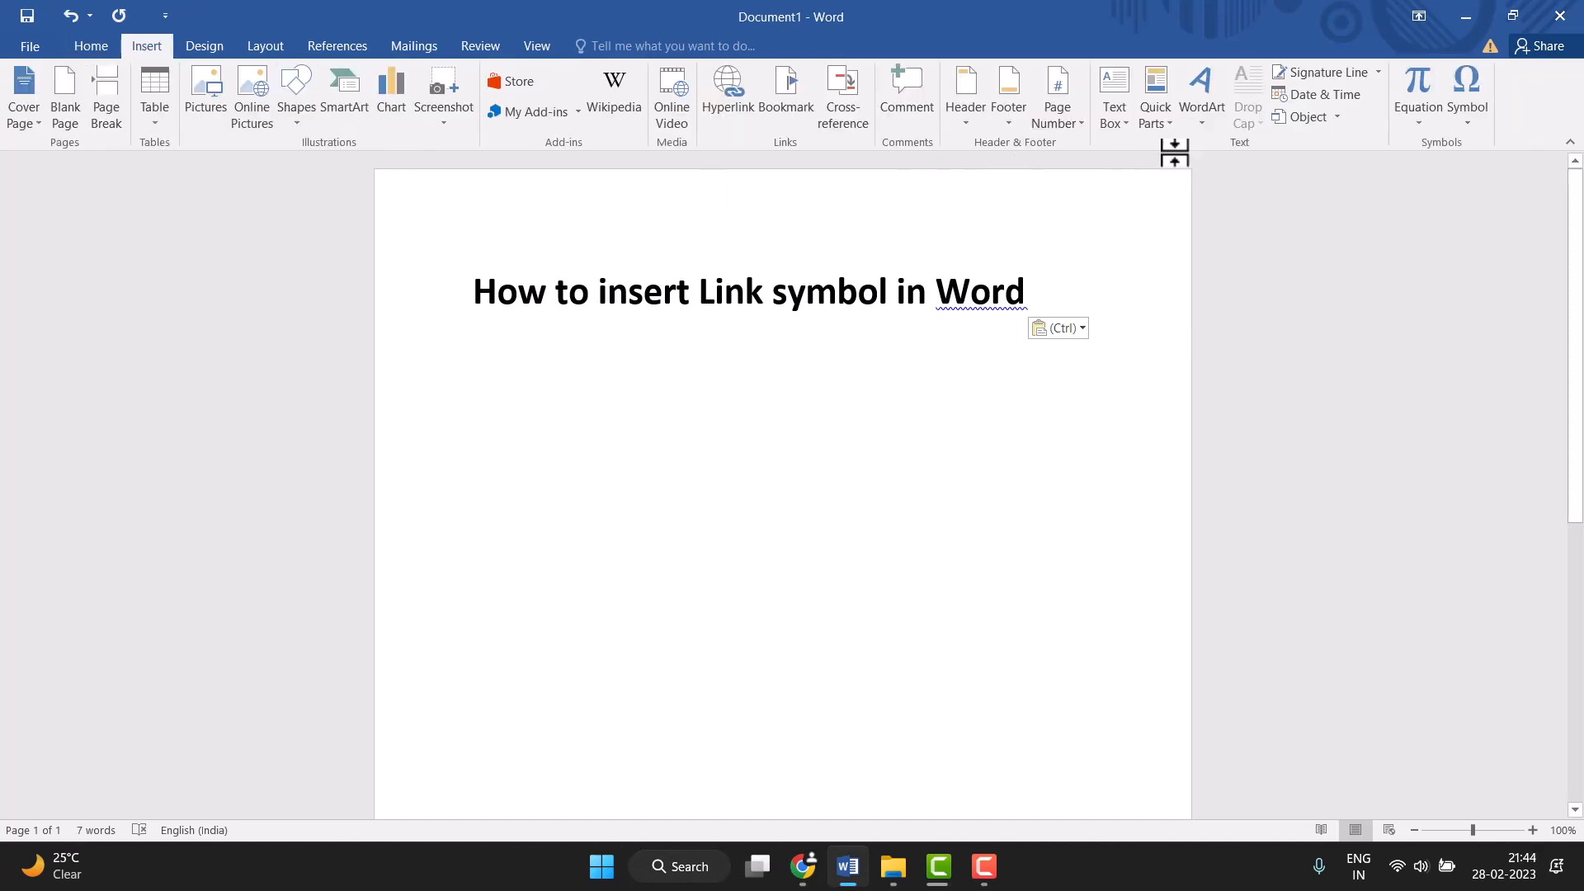
{"action": "mouse_move", "coordinate": [1516, 104]}
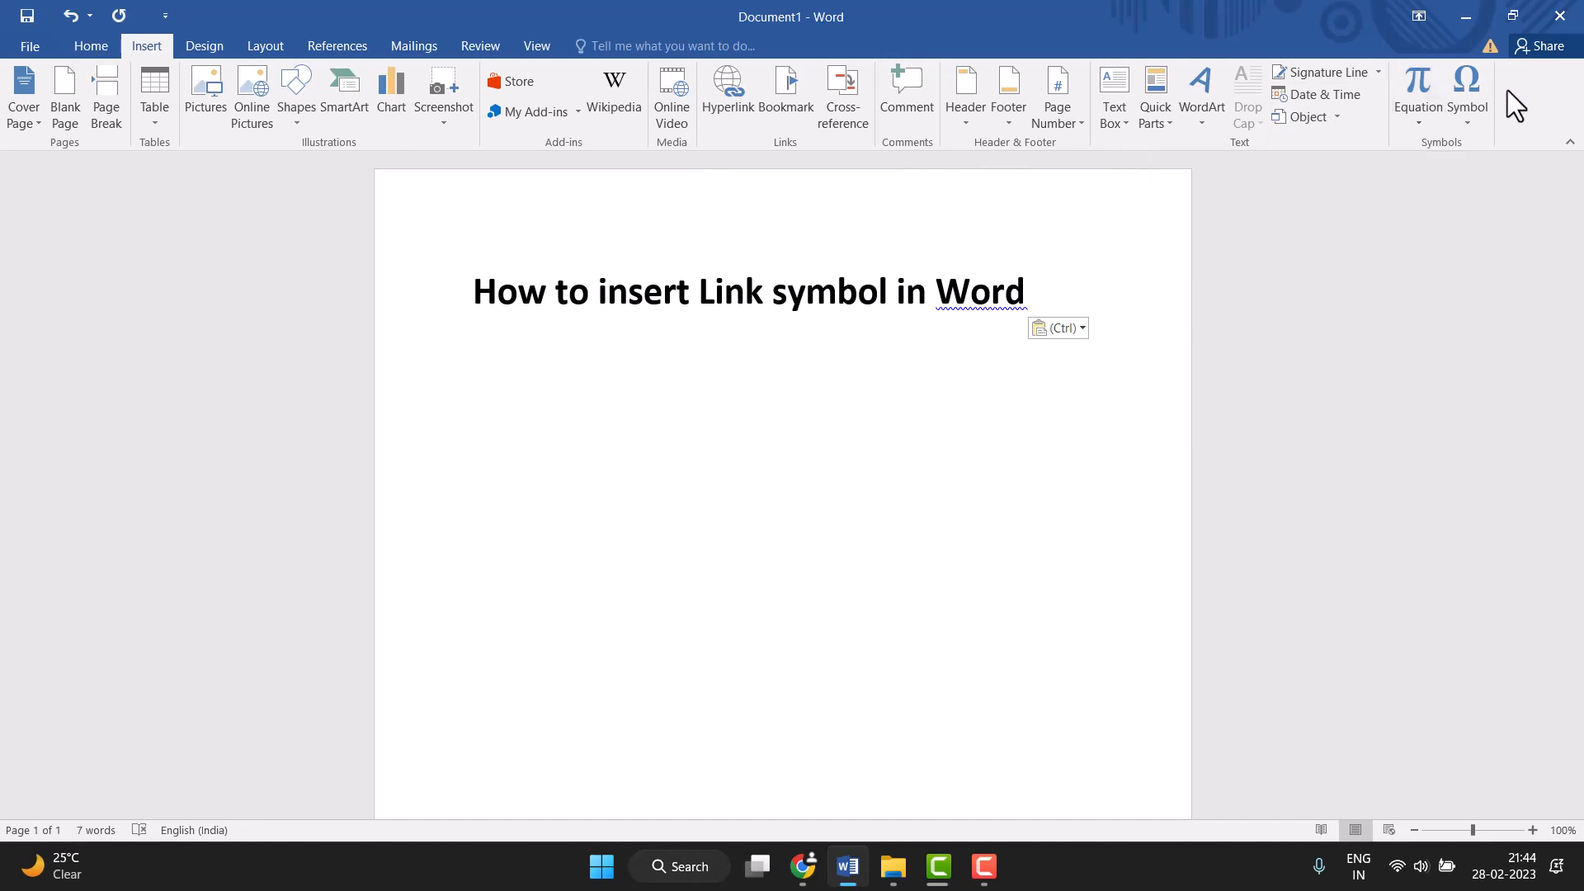
Open the More Symbols dialog with the Segoe UI Symbol font selected
{"action": "left_click", "coordinate": [1468, 96]}
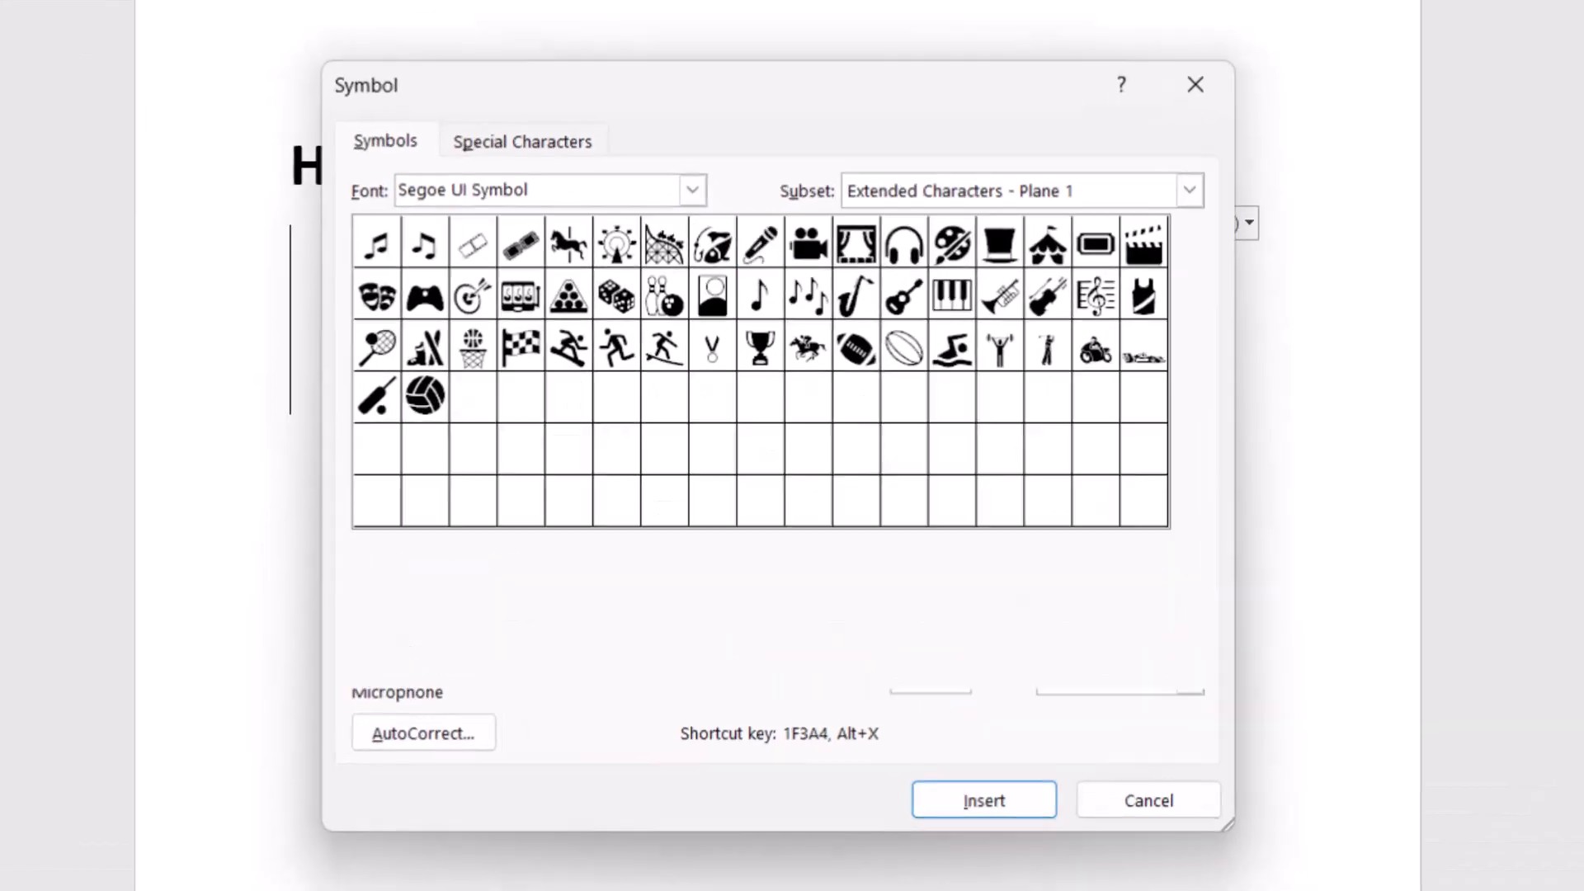
{"action": "left_click", "coordinate": [761, 240]}
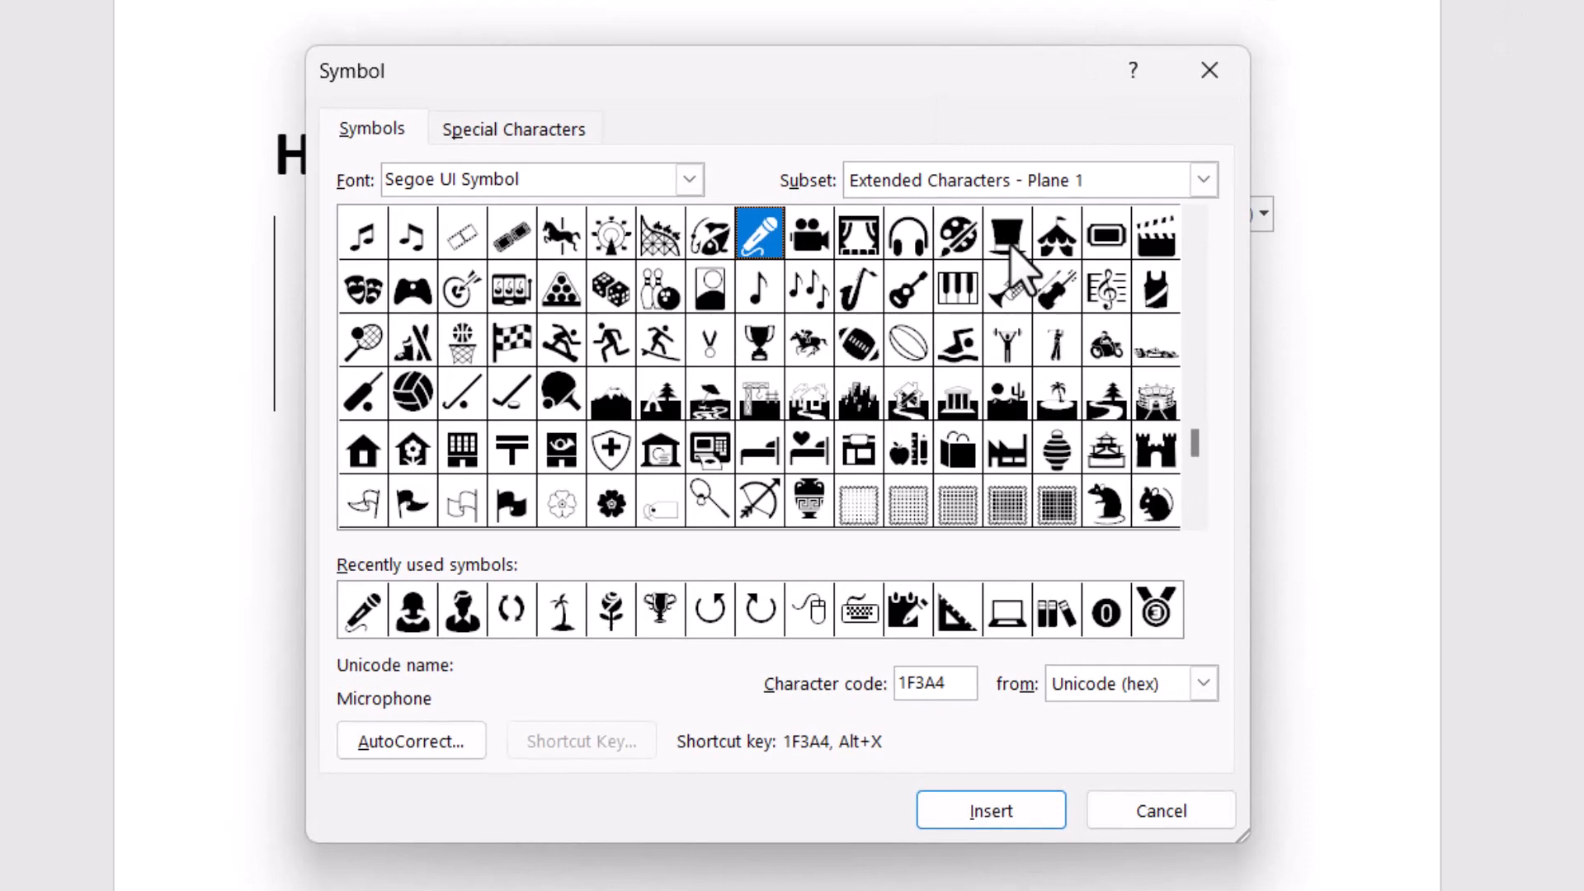
{"action": "left_click", "coordinate": [531, 179]}
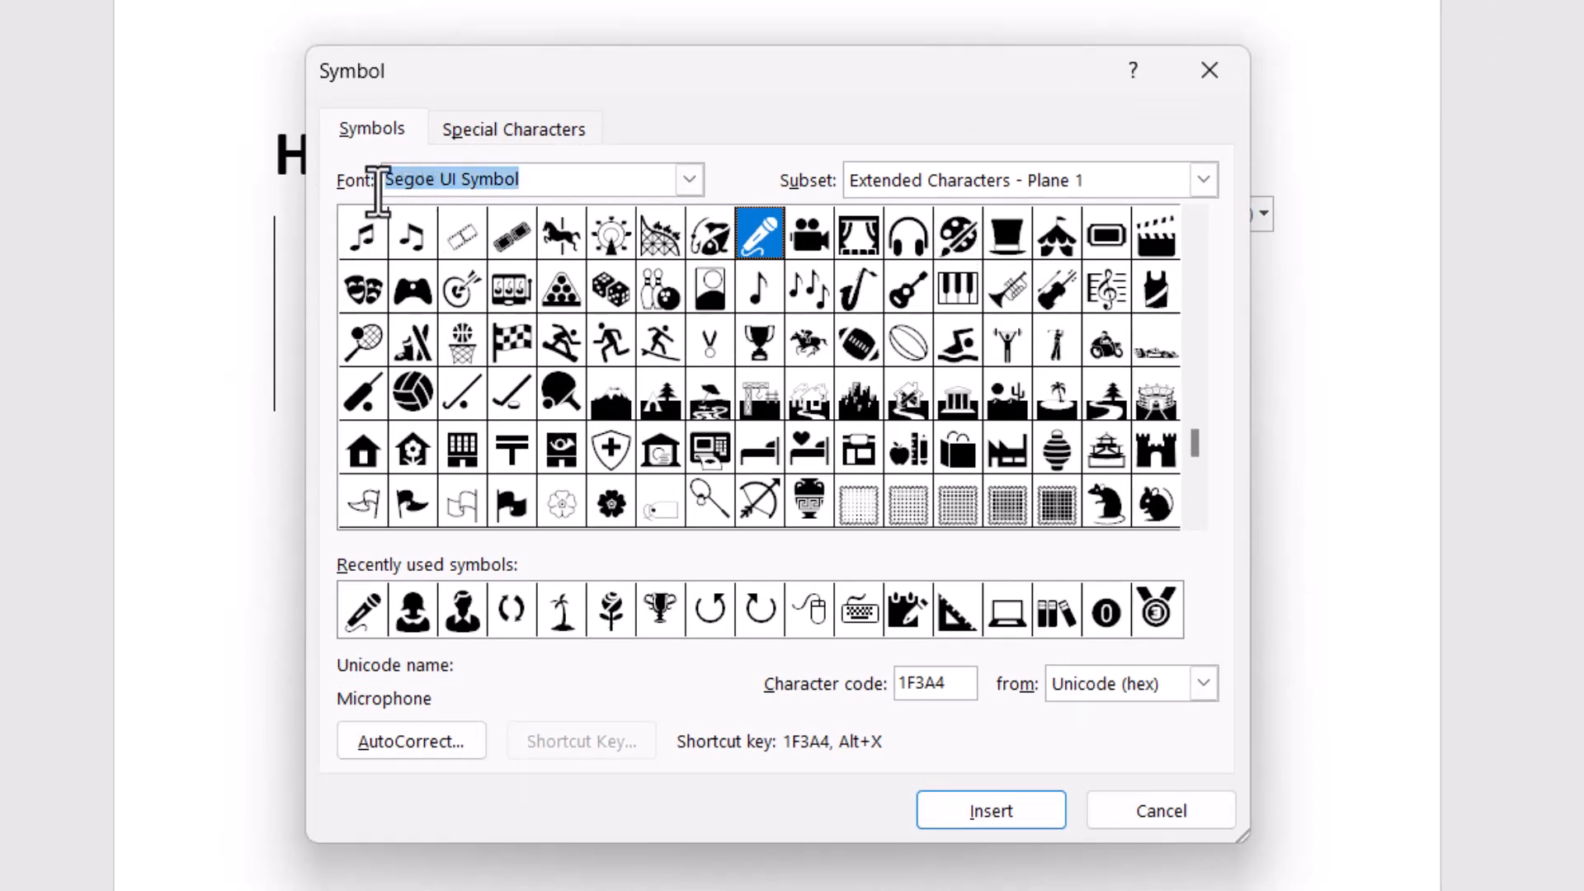
{"action": "left_click", "coordinate": [759, 342]}
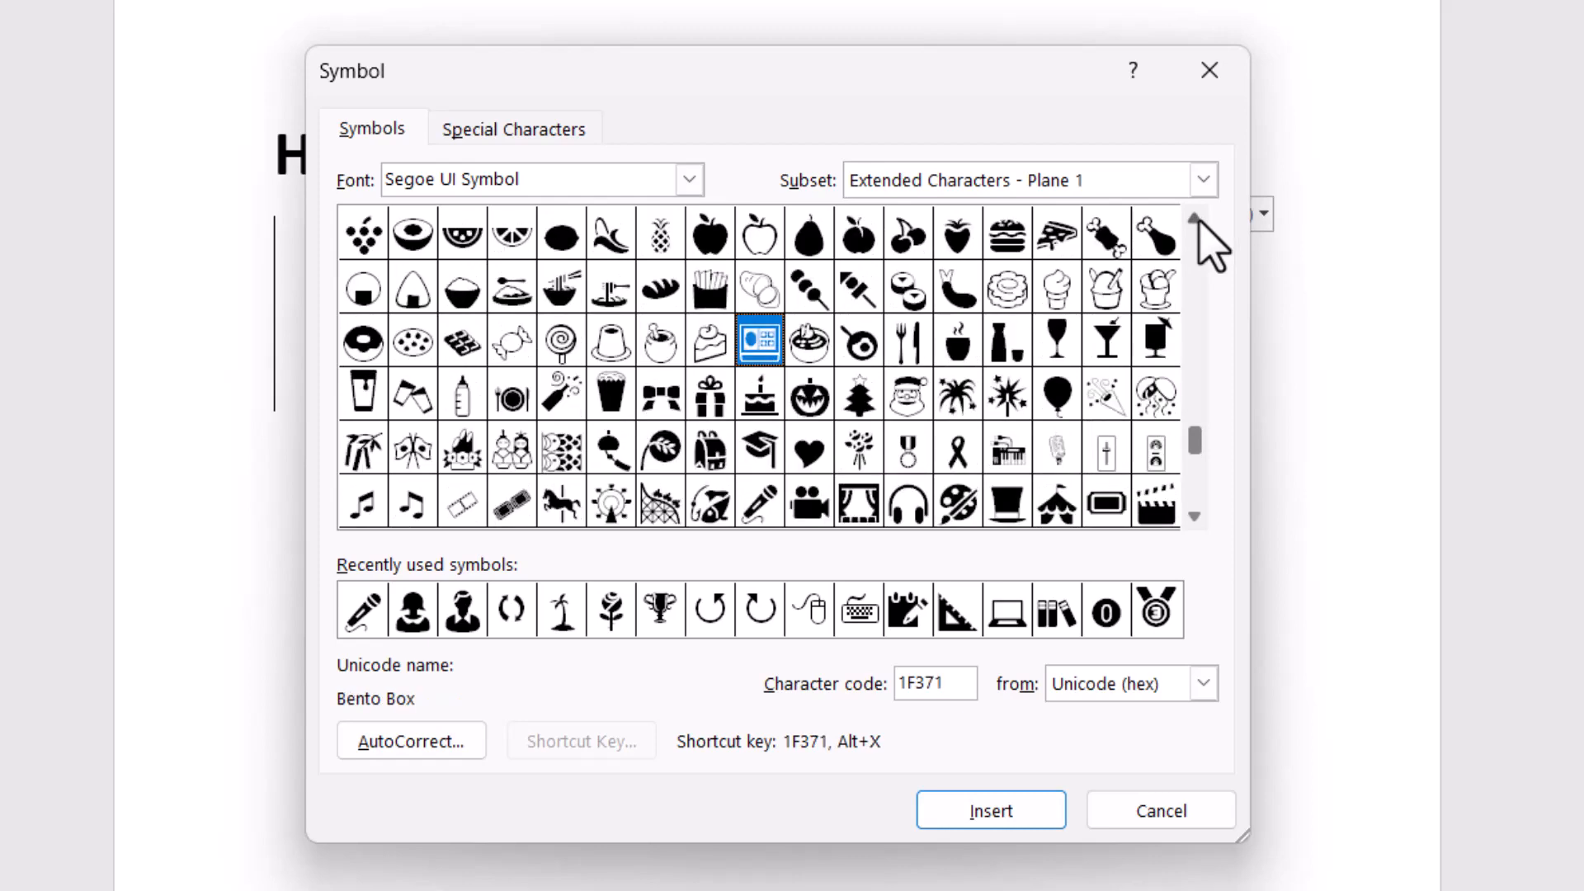
Browse the Extended Characters - Plane 1 grid looking for a chain-link glyph
{"action": "scroll", "scroll_direction": "down", "scroll_amount": 3}
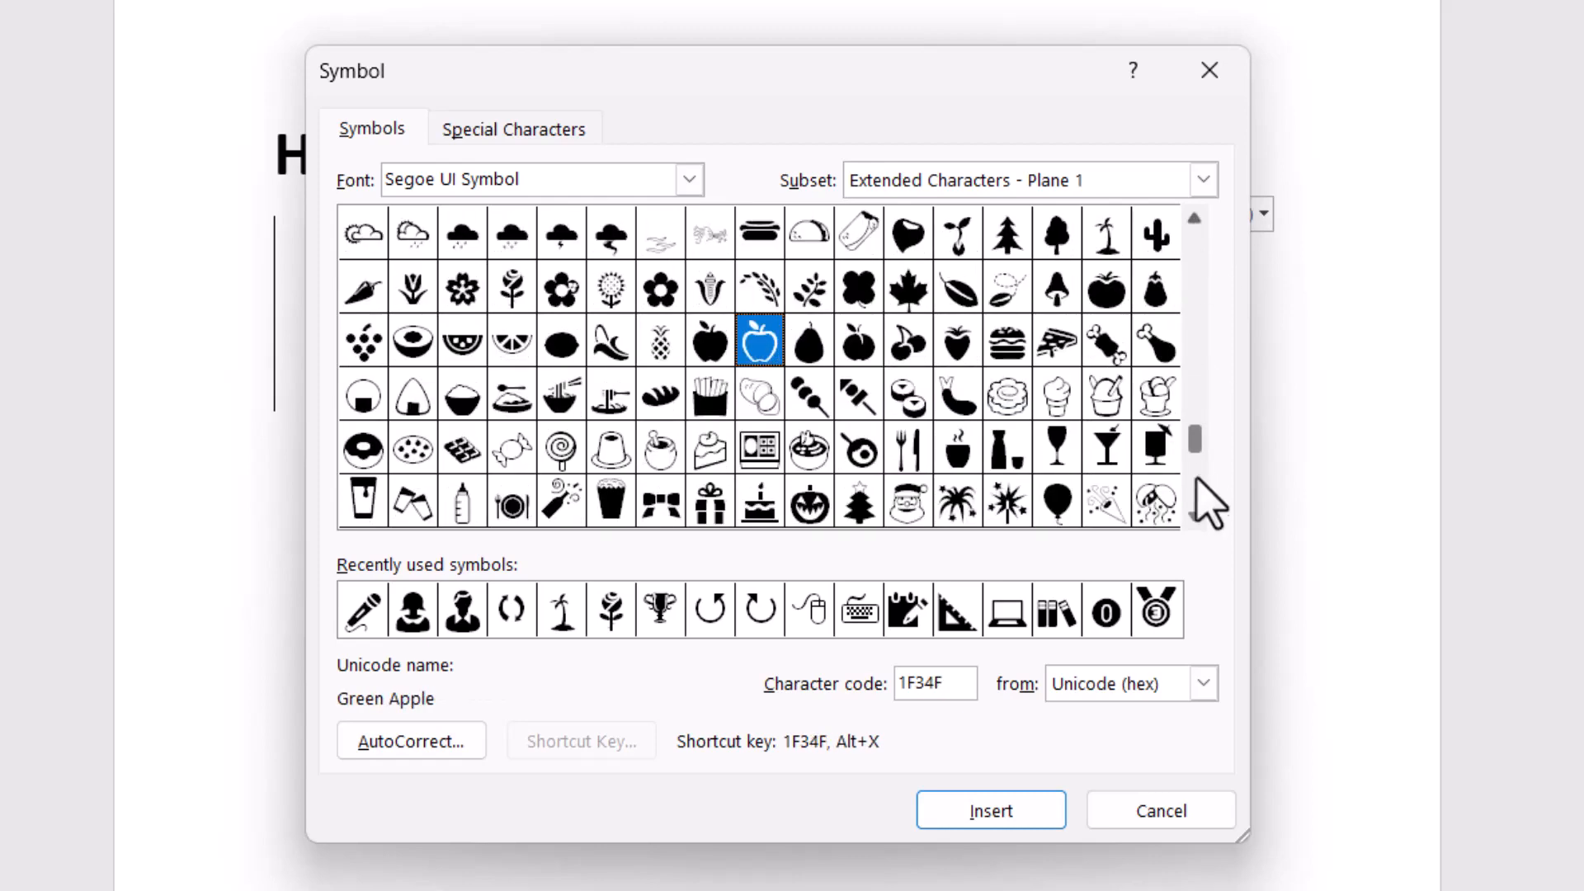
{"action": "scroll", "scroll_direction": "down", "scroll_amount": 3}
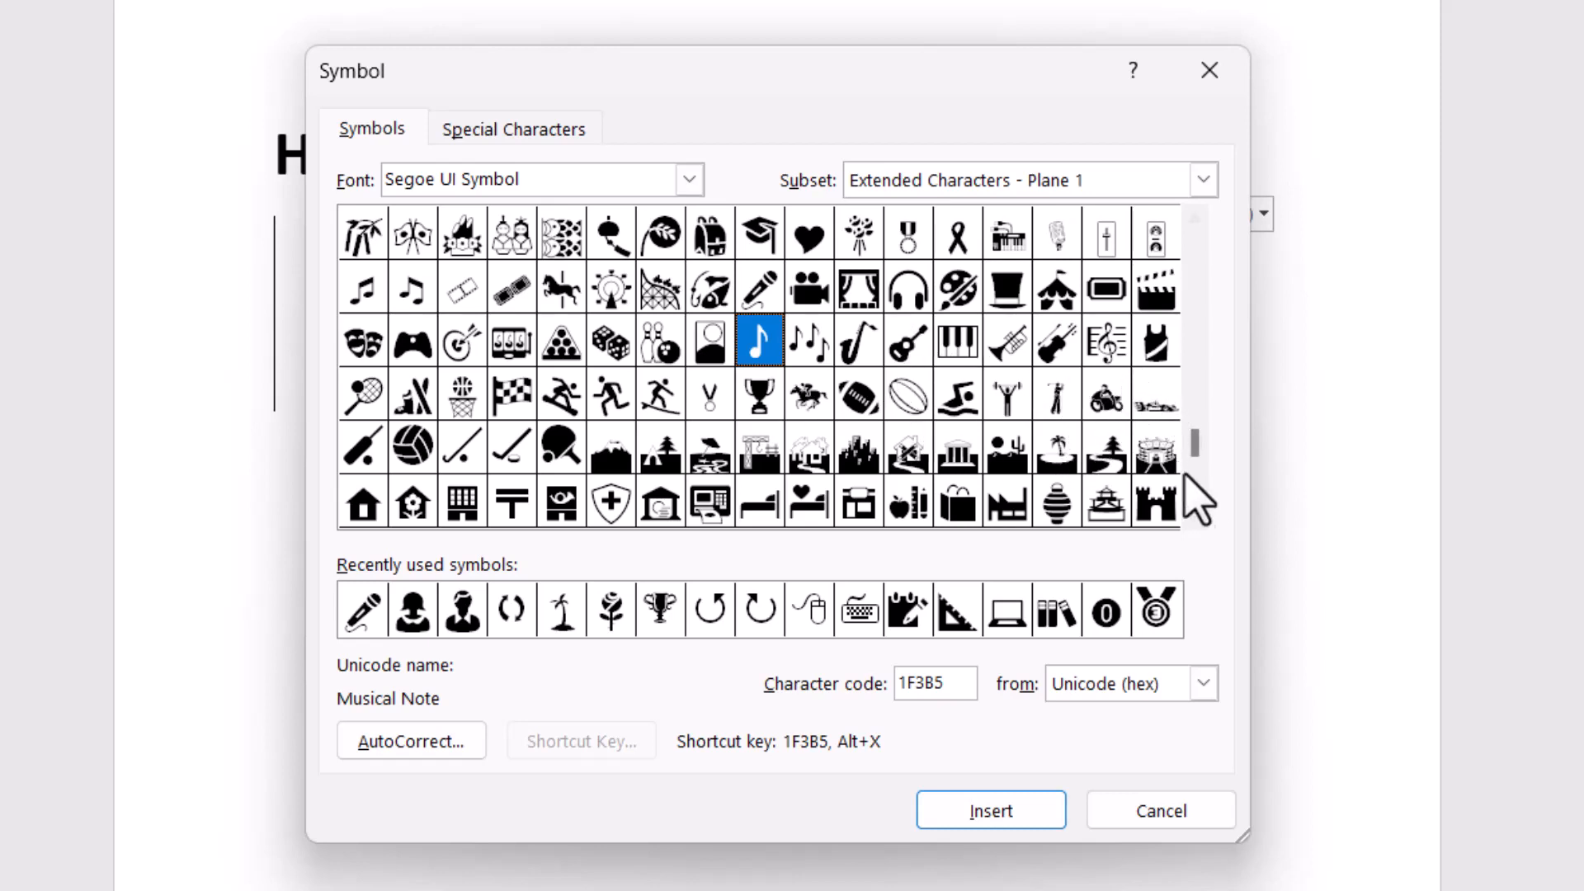
{"action": "scroll", "scroll_direction": "down", "scroll_amount": 3}
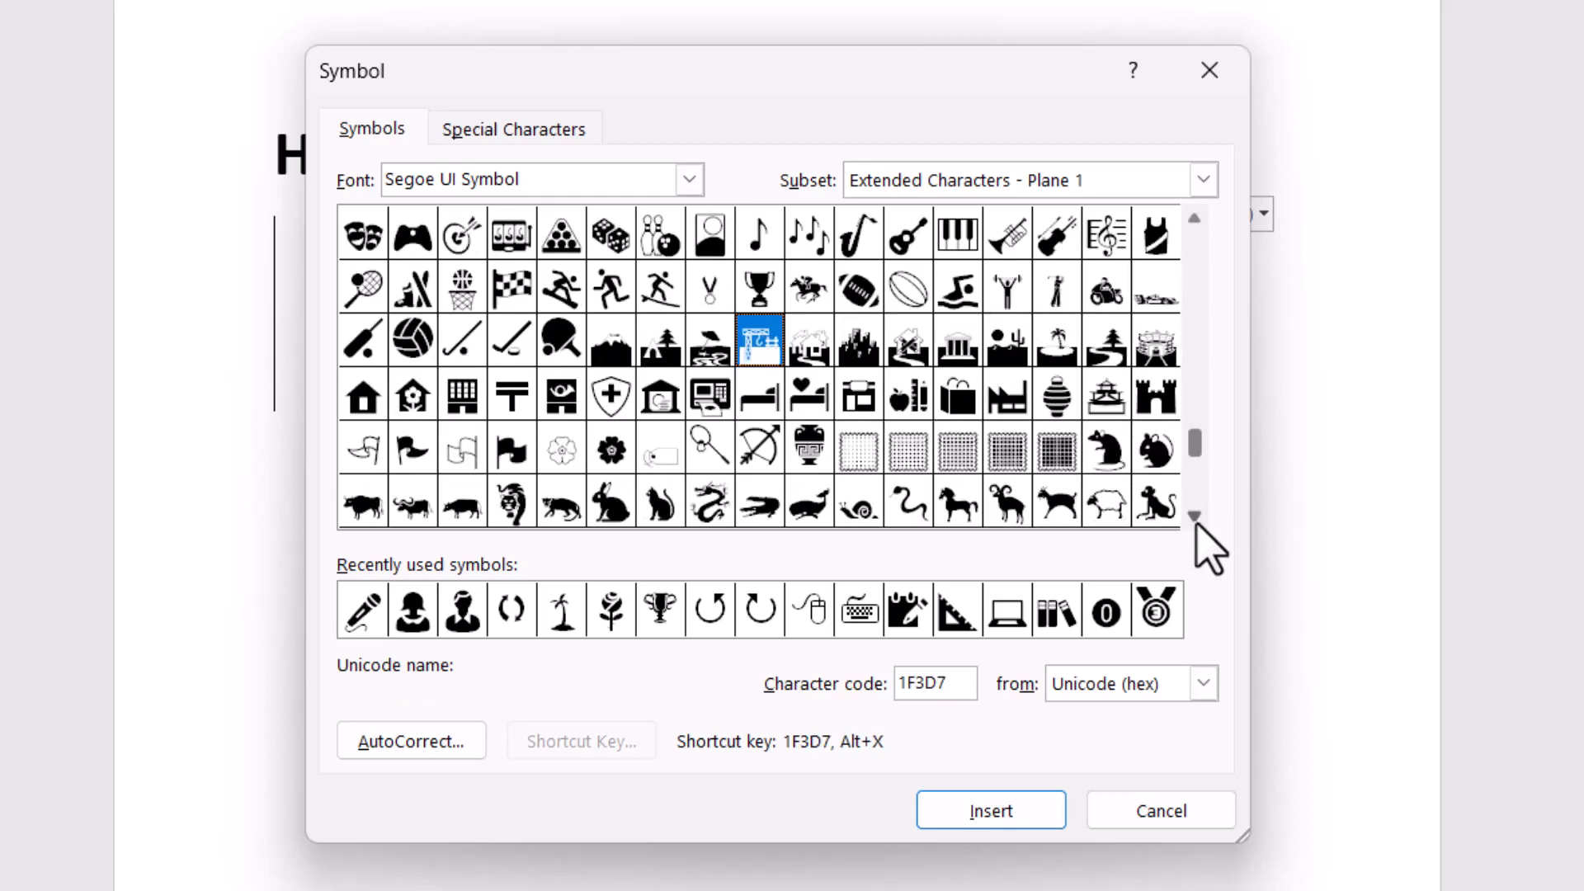
{"action": "left_click", "coordinate": [1192, 219]}
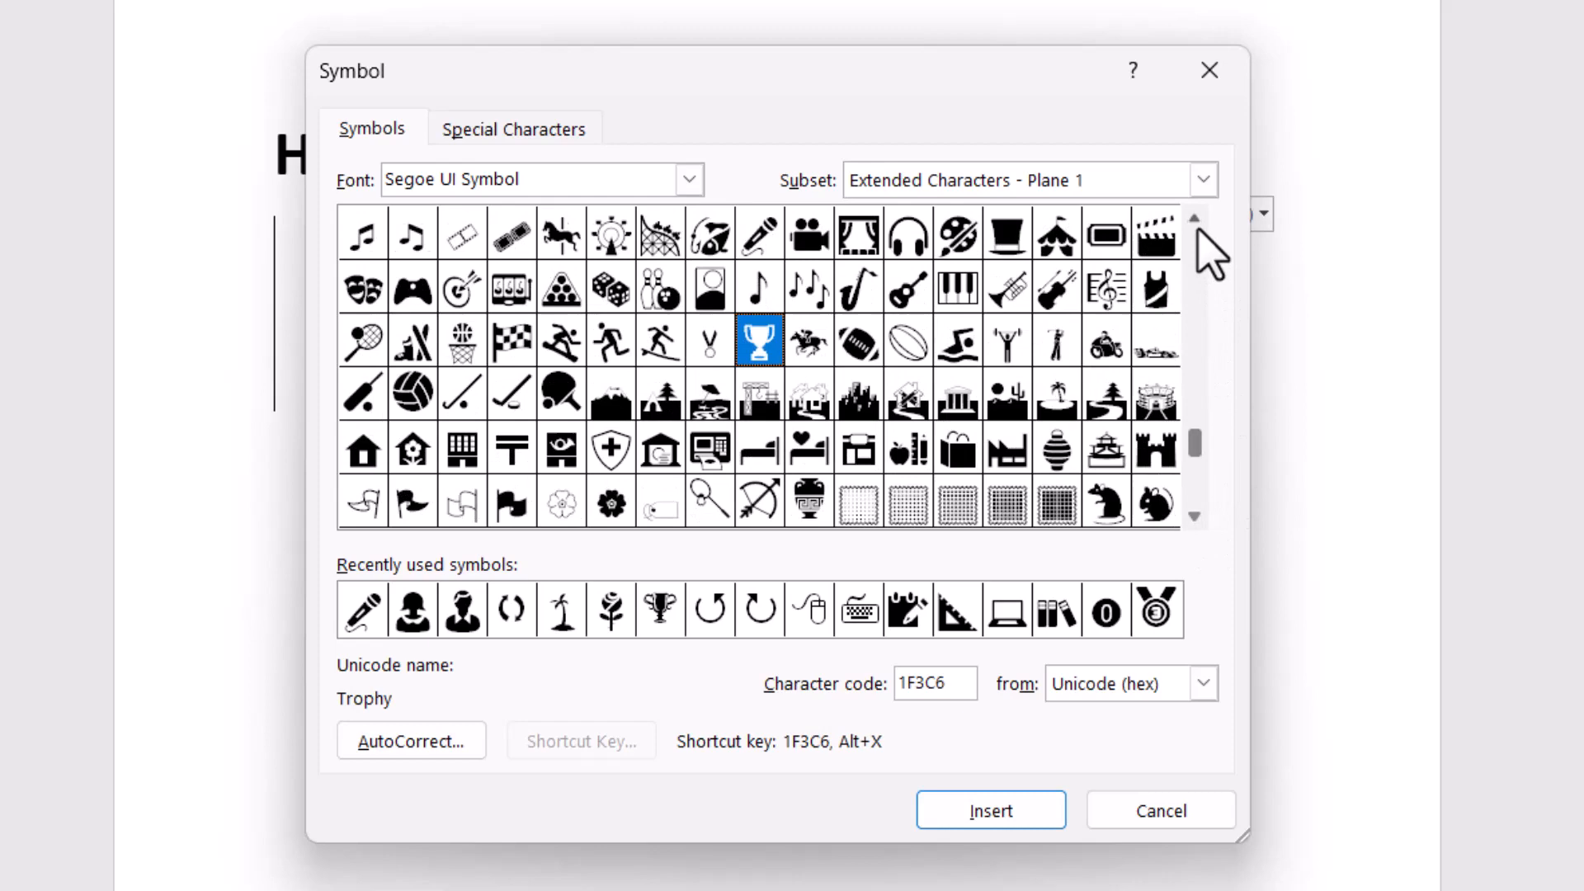
{"action": "scroll", "scroll_direction": "down", "scroll_amount": 3}
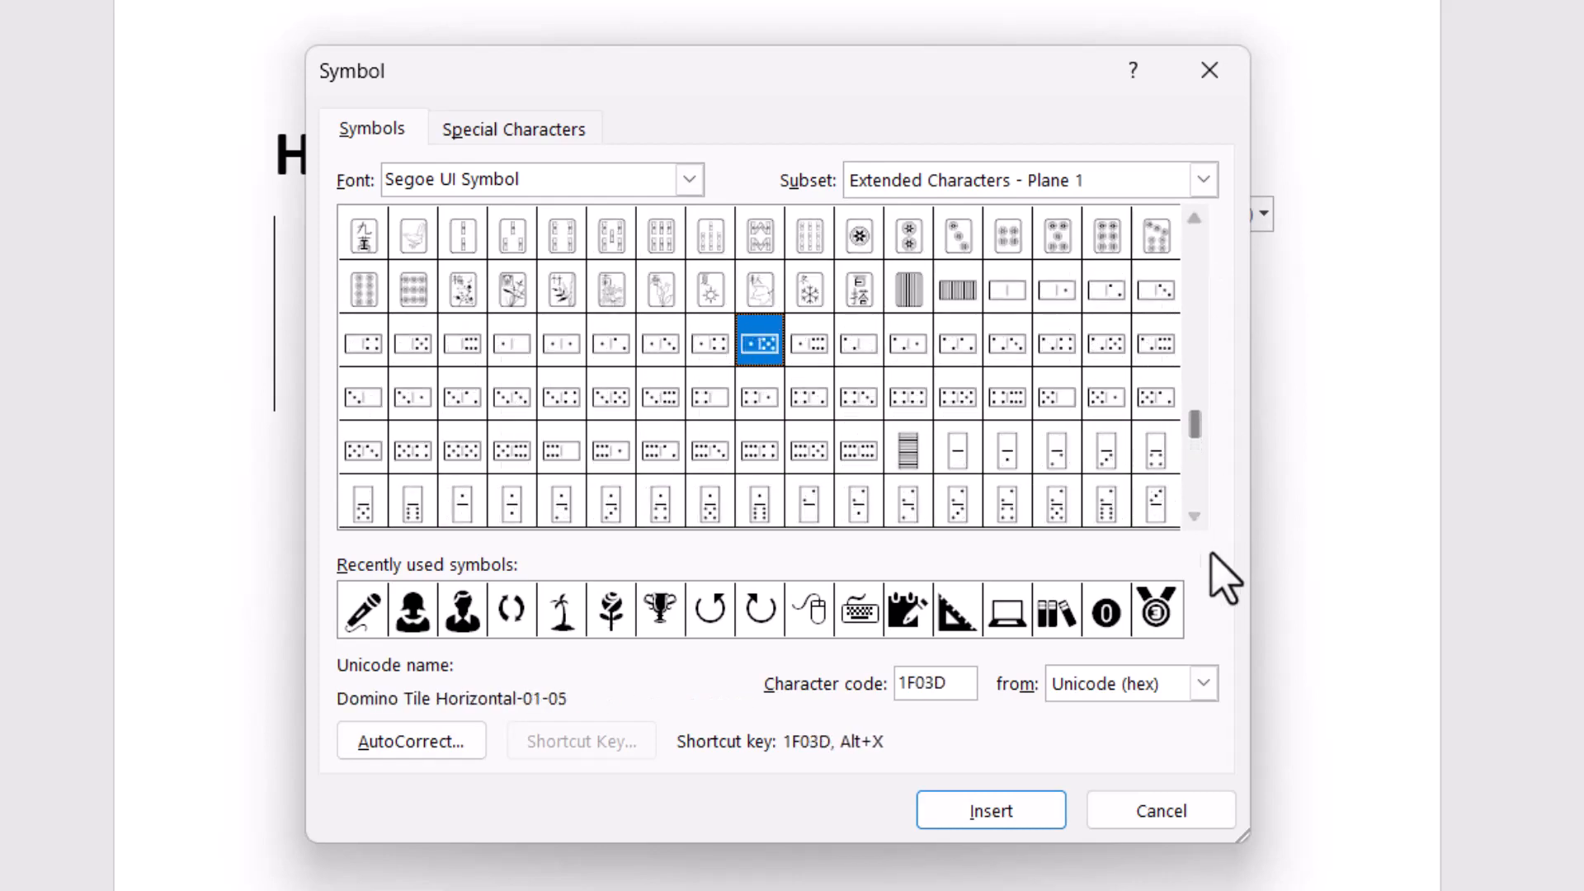
{"action": "scroll", "scroll_direction": "down", "scroll_amount": 3}
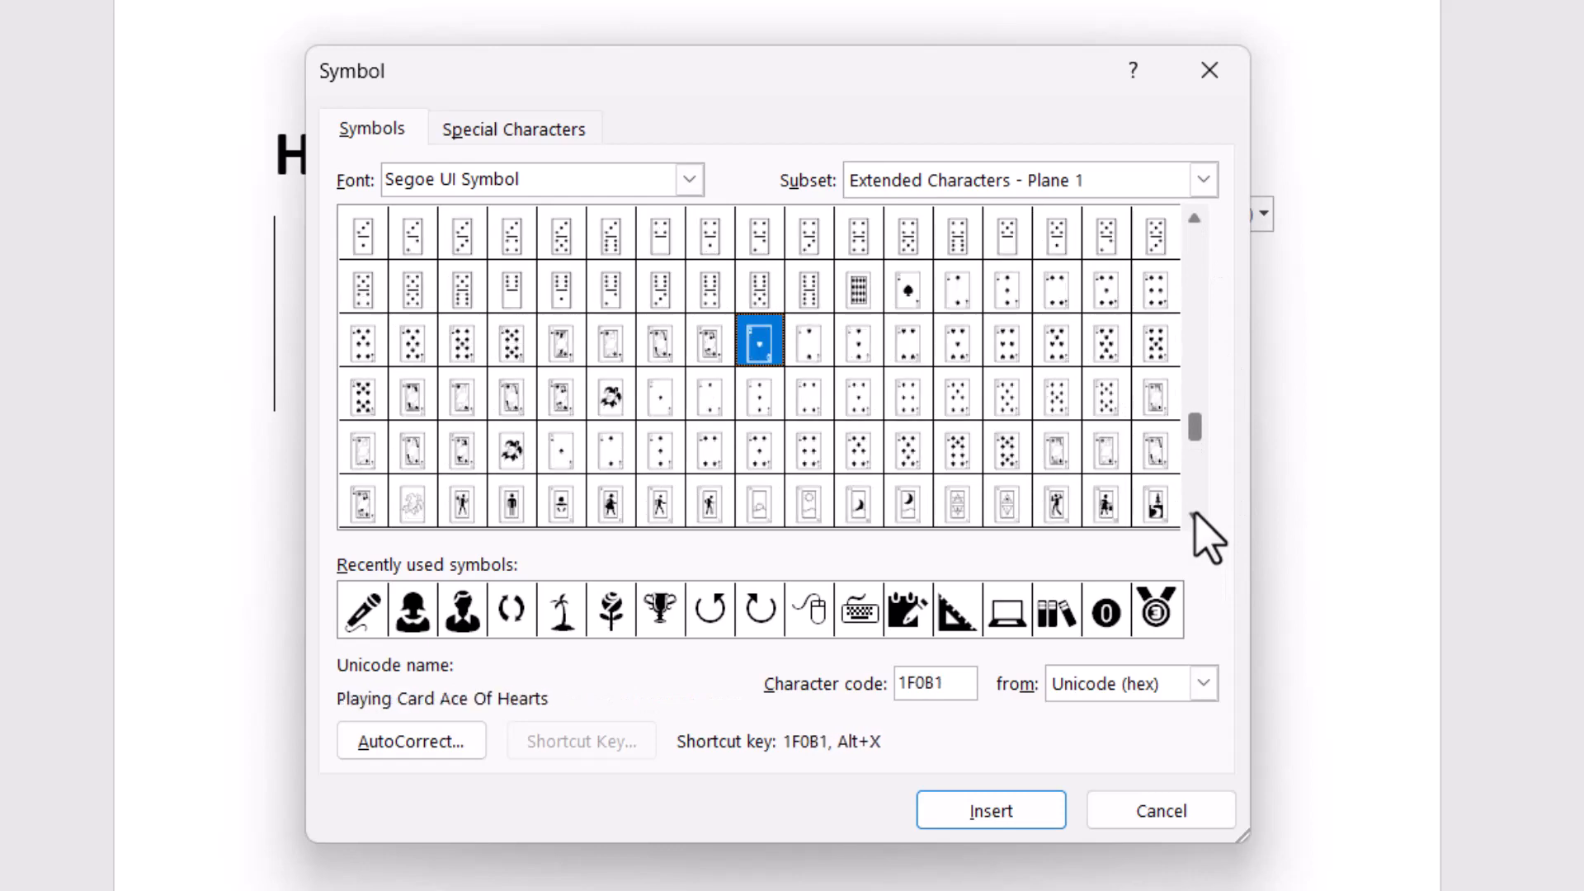
{"action": "scroll", "scroll_direction": "down", "scroll_amount": 3}
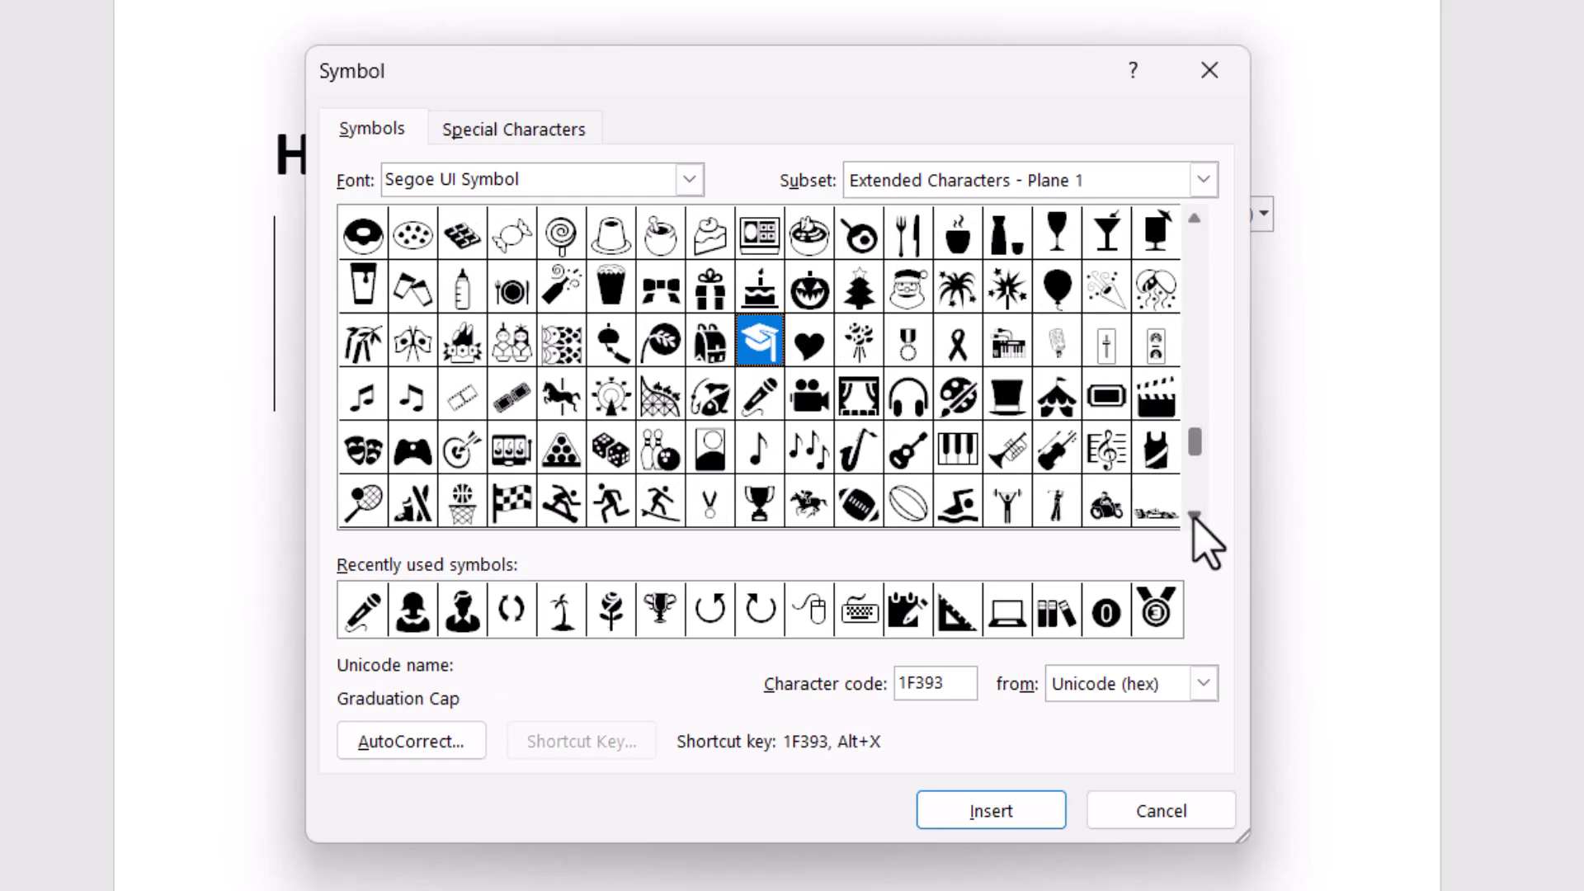
{"action": "left_click", "coordinate": [1192, 518]}
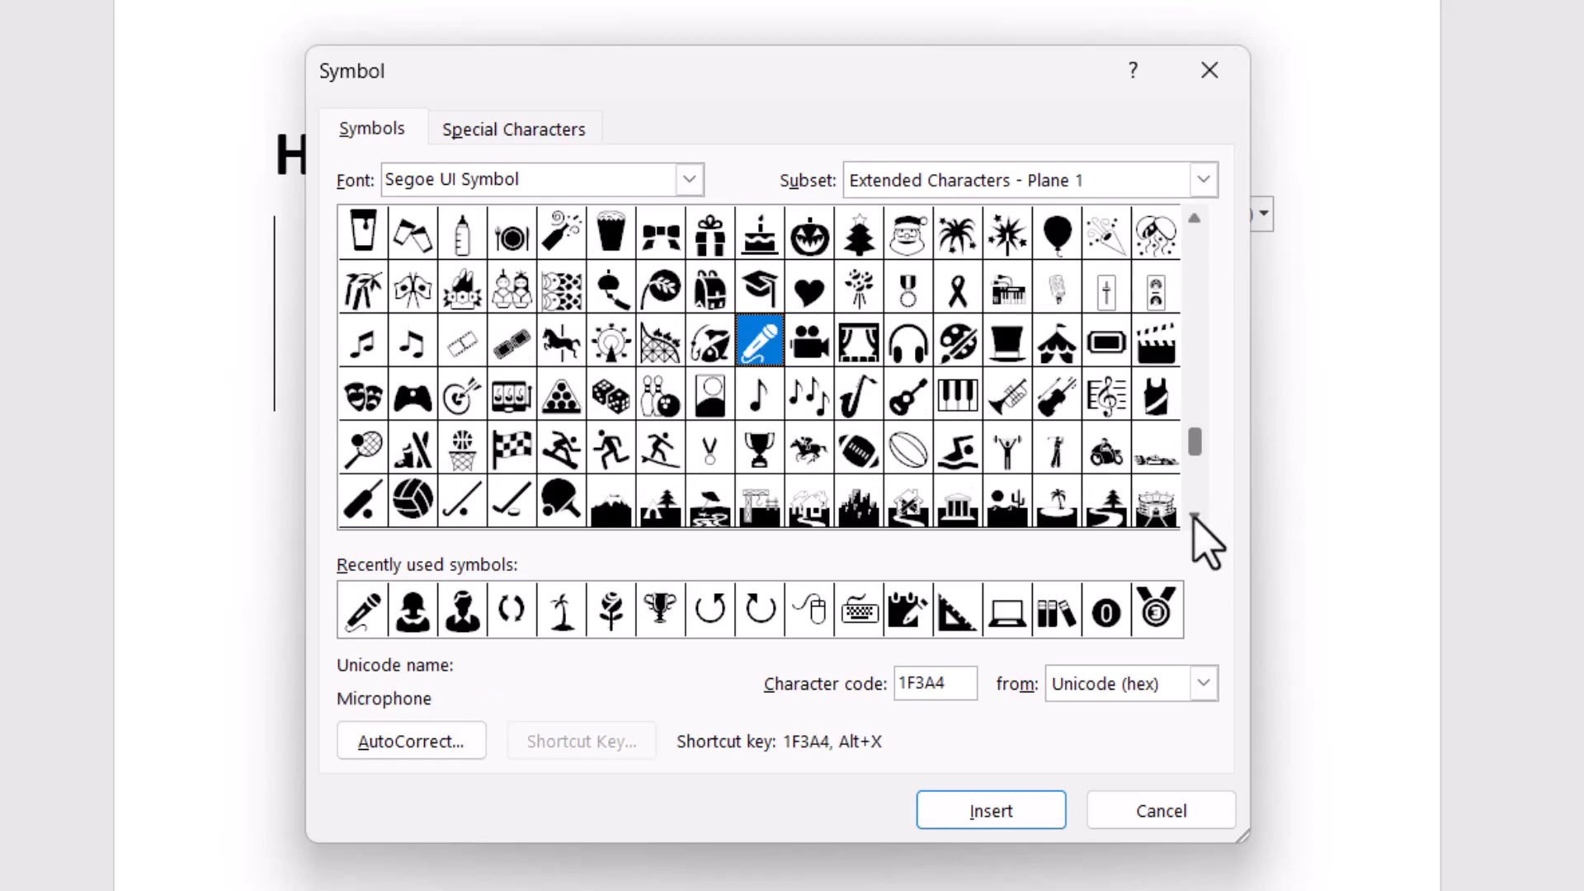
{"action": "scroll", "scroll_direction": "down", "scroll_amount": 3}
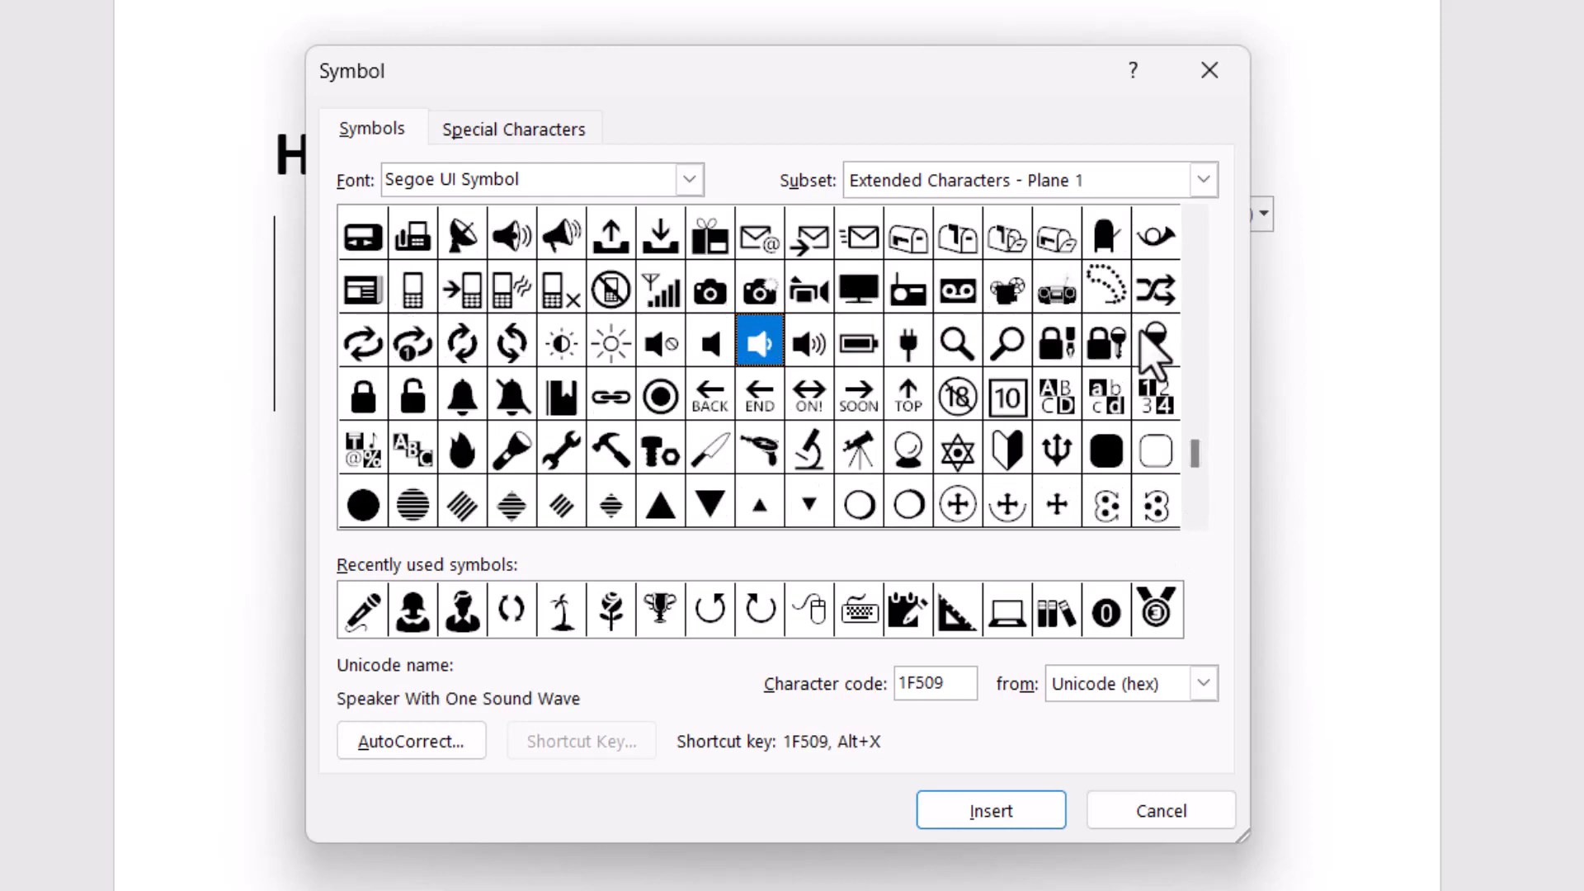
Highlight the chain-link glyph Link Symbol, character code 1F517
{"action": "left_click", "coordinate": [610, 395]}
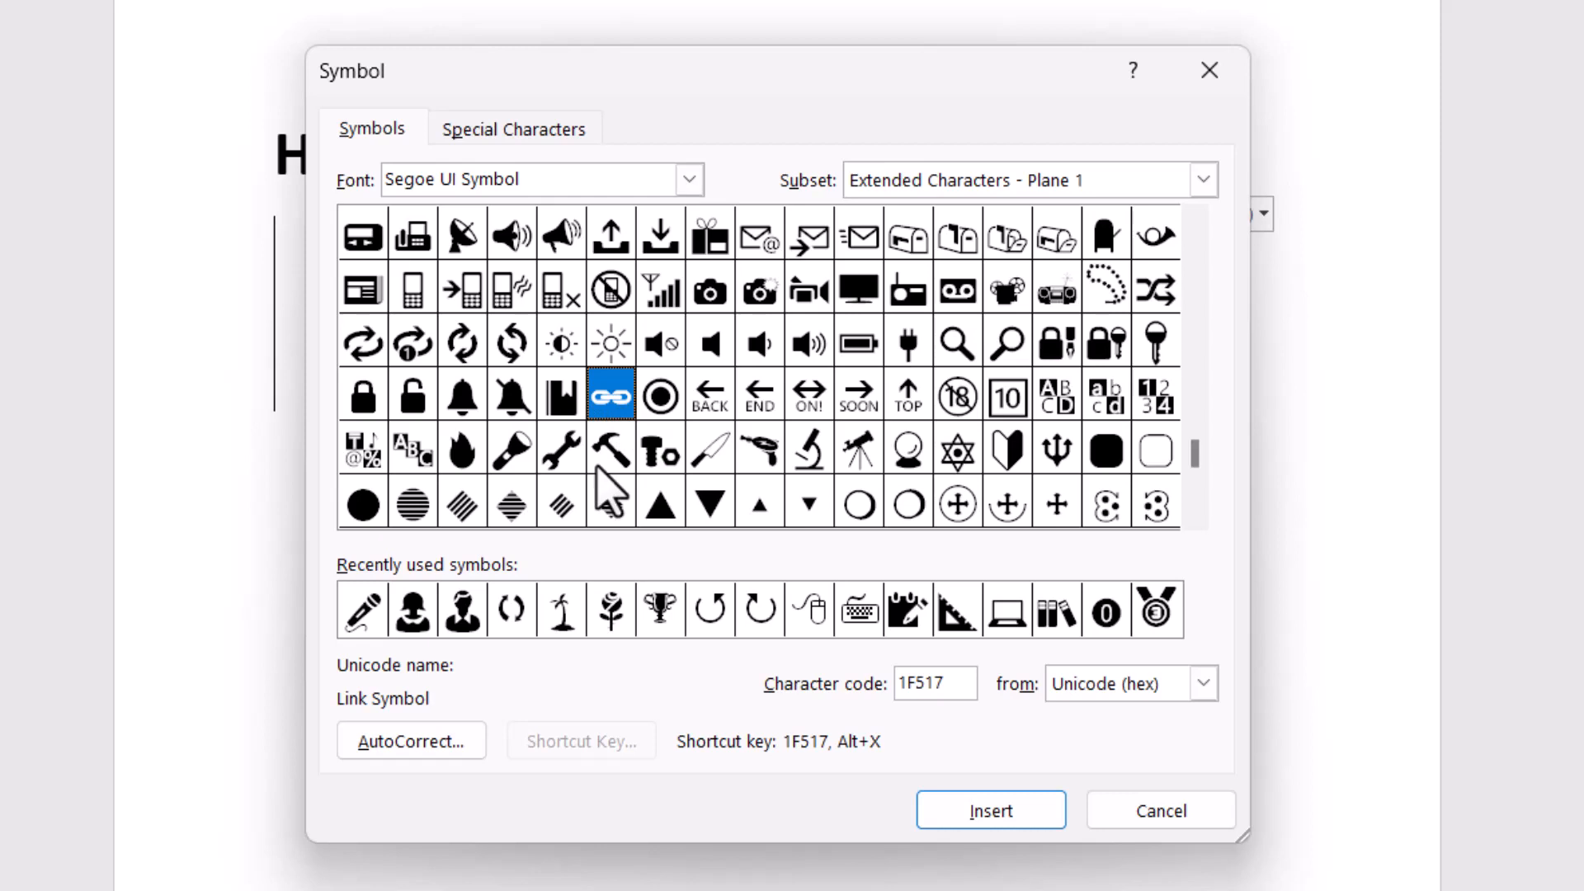
{"action": "mouse_move", "coordinate": [468, 725]}
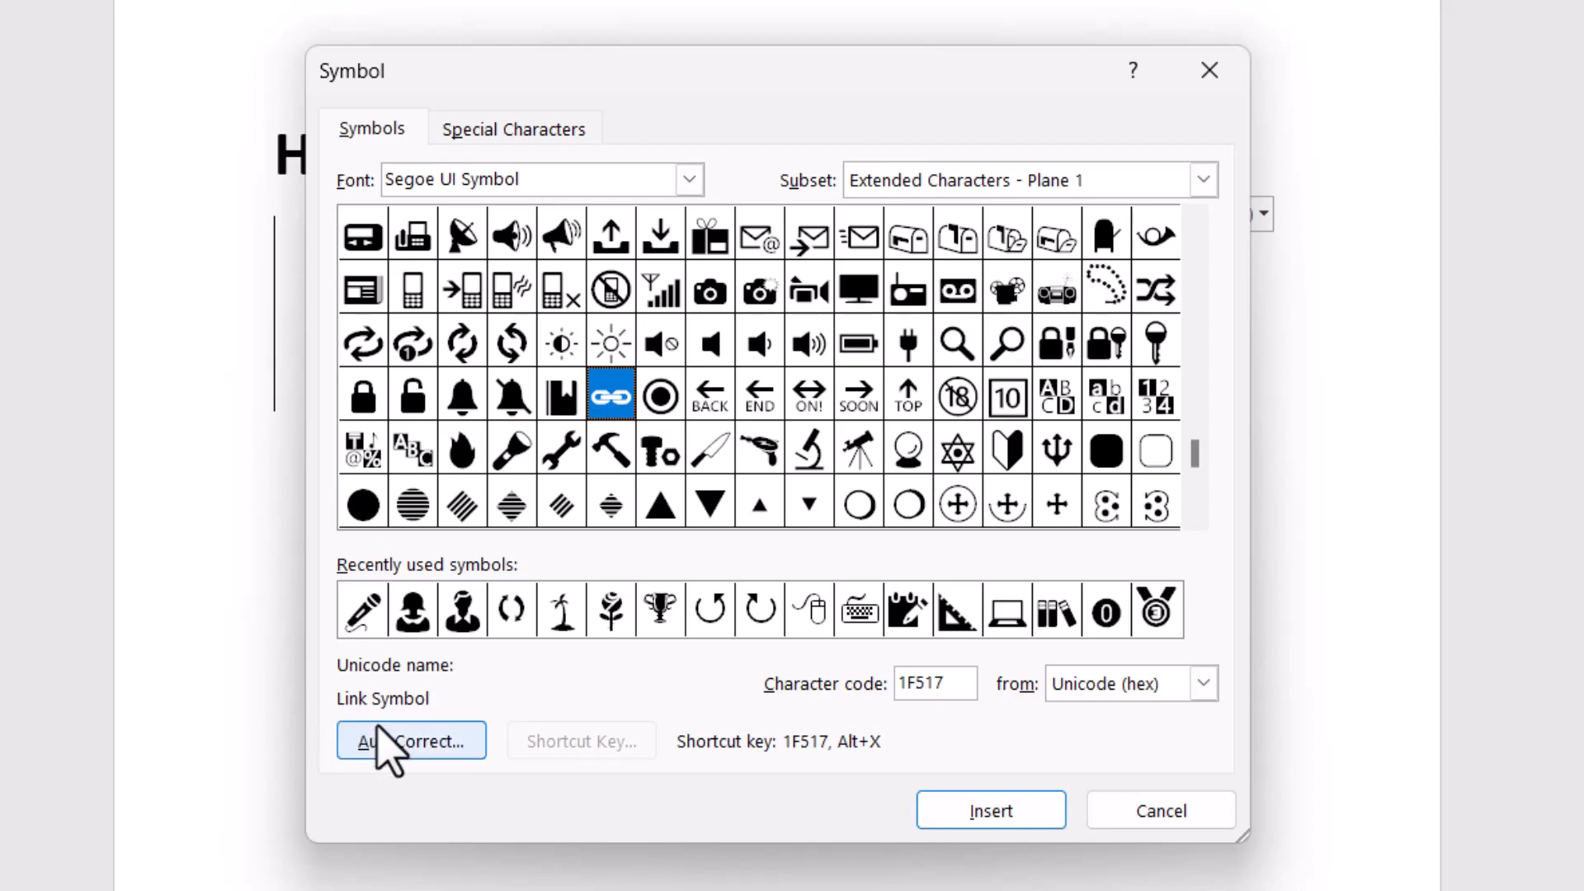
Confirm character code 1F517 and insert the Link Symbol into the document
{"action": "left_click", "coordinate": [932, 683]}
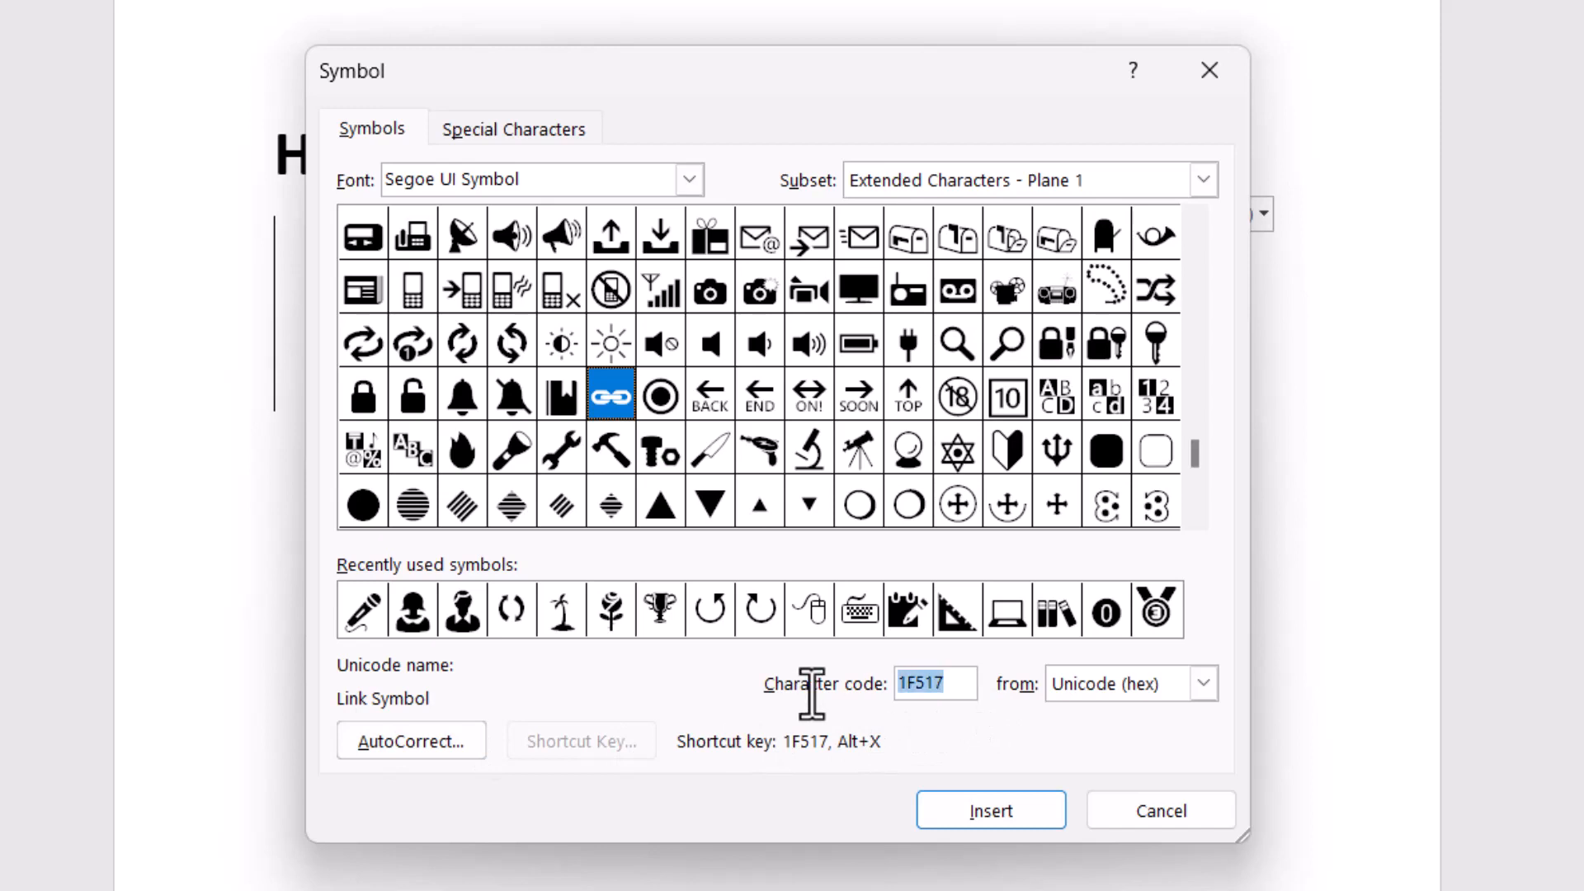
{"action": "mouse_move", "coordinate": [899, 717]}
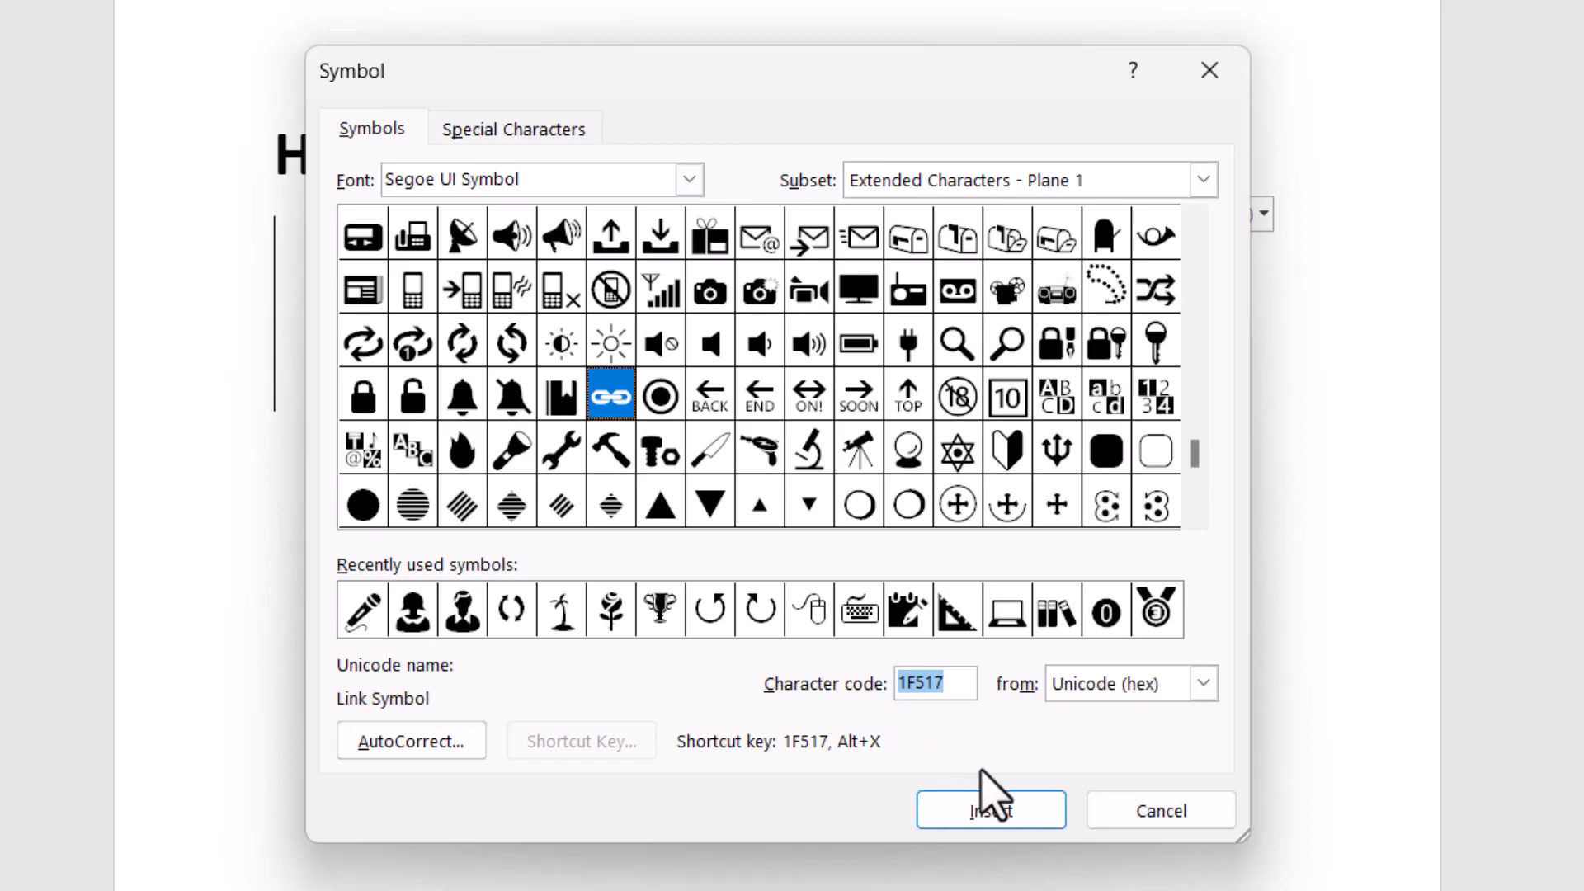
{"action": "left_click", "coordinate": [990, 809]}
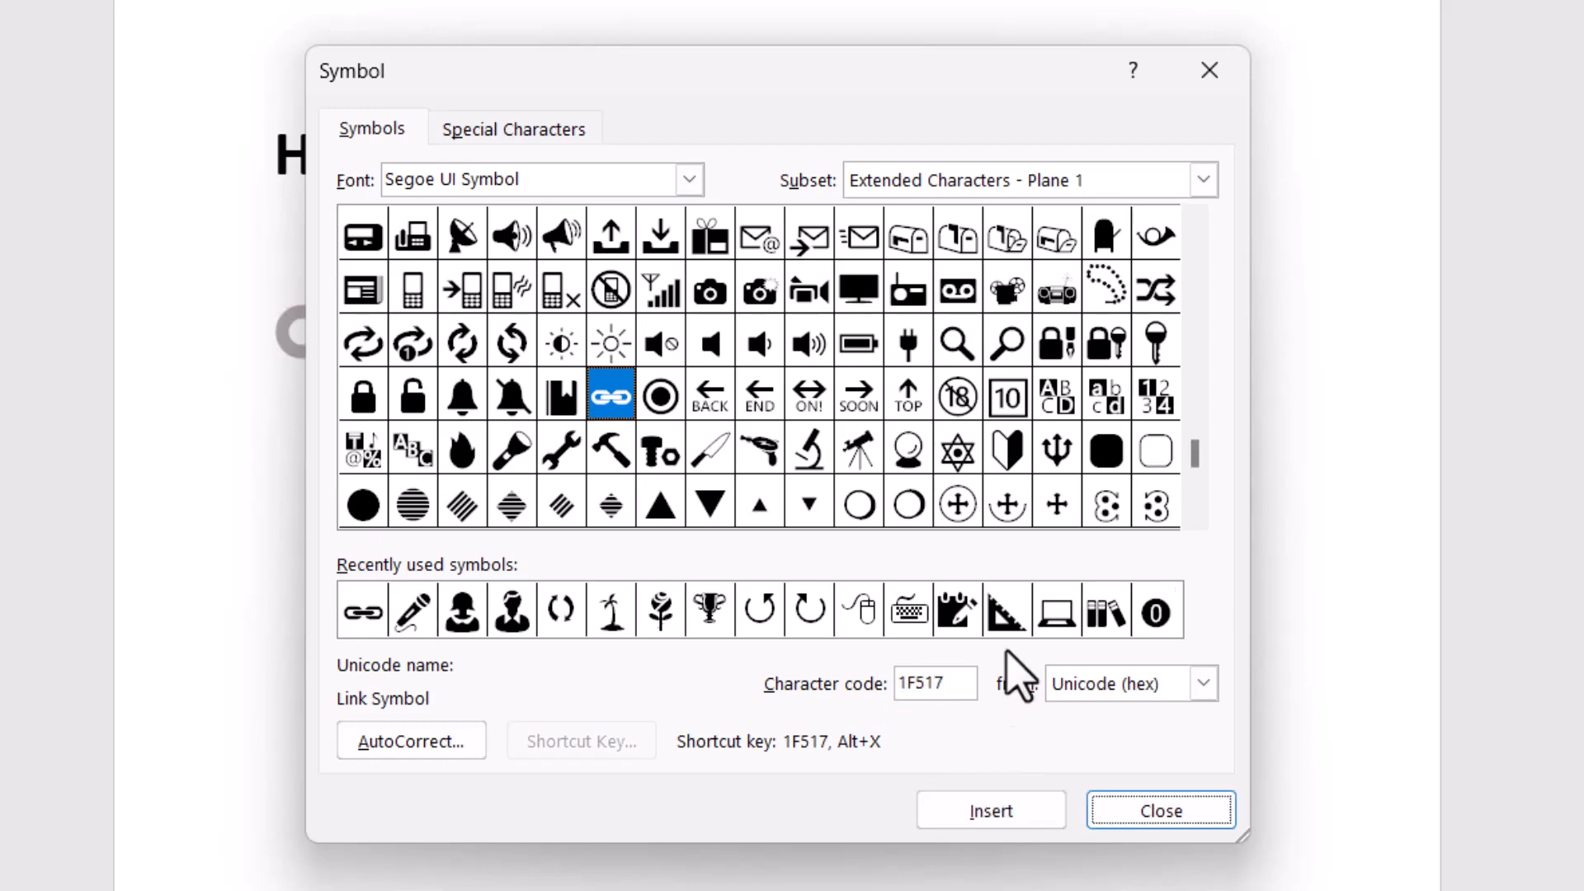
{"action": "mouse_move", "coordinate": [626, 424]}
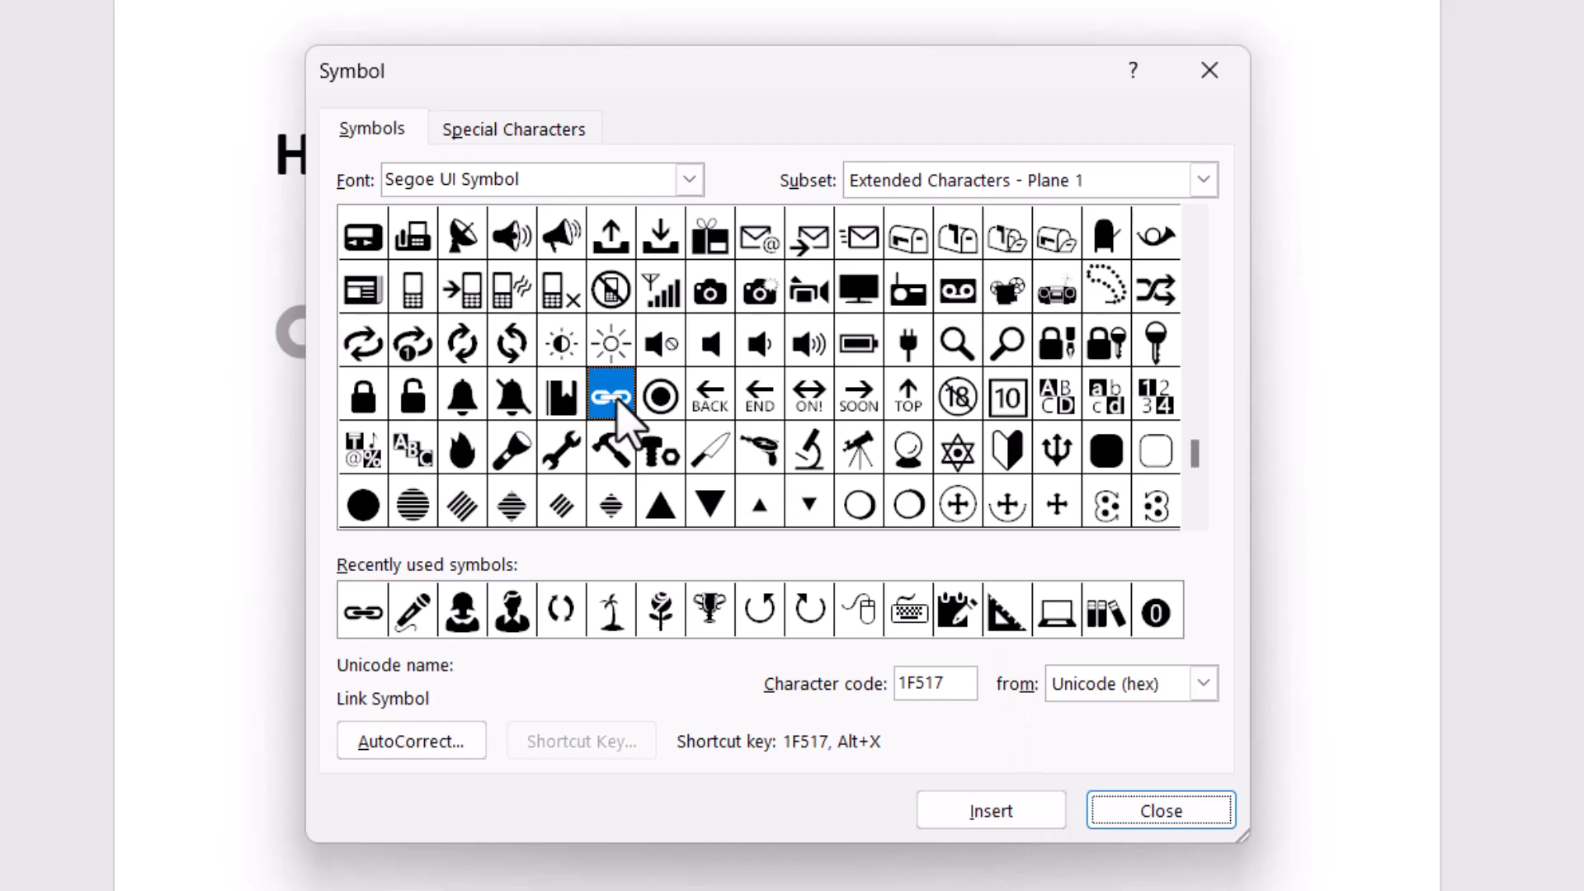
{"action": "mouse_move", "coordinate": [621, 419]}
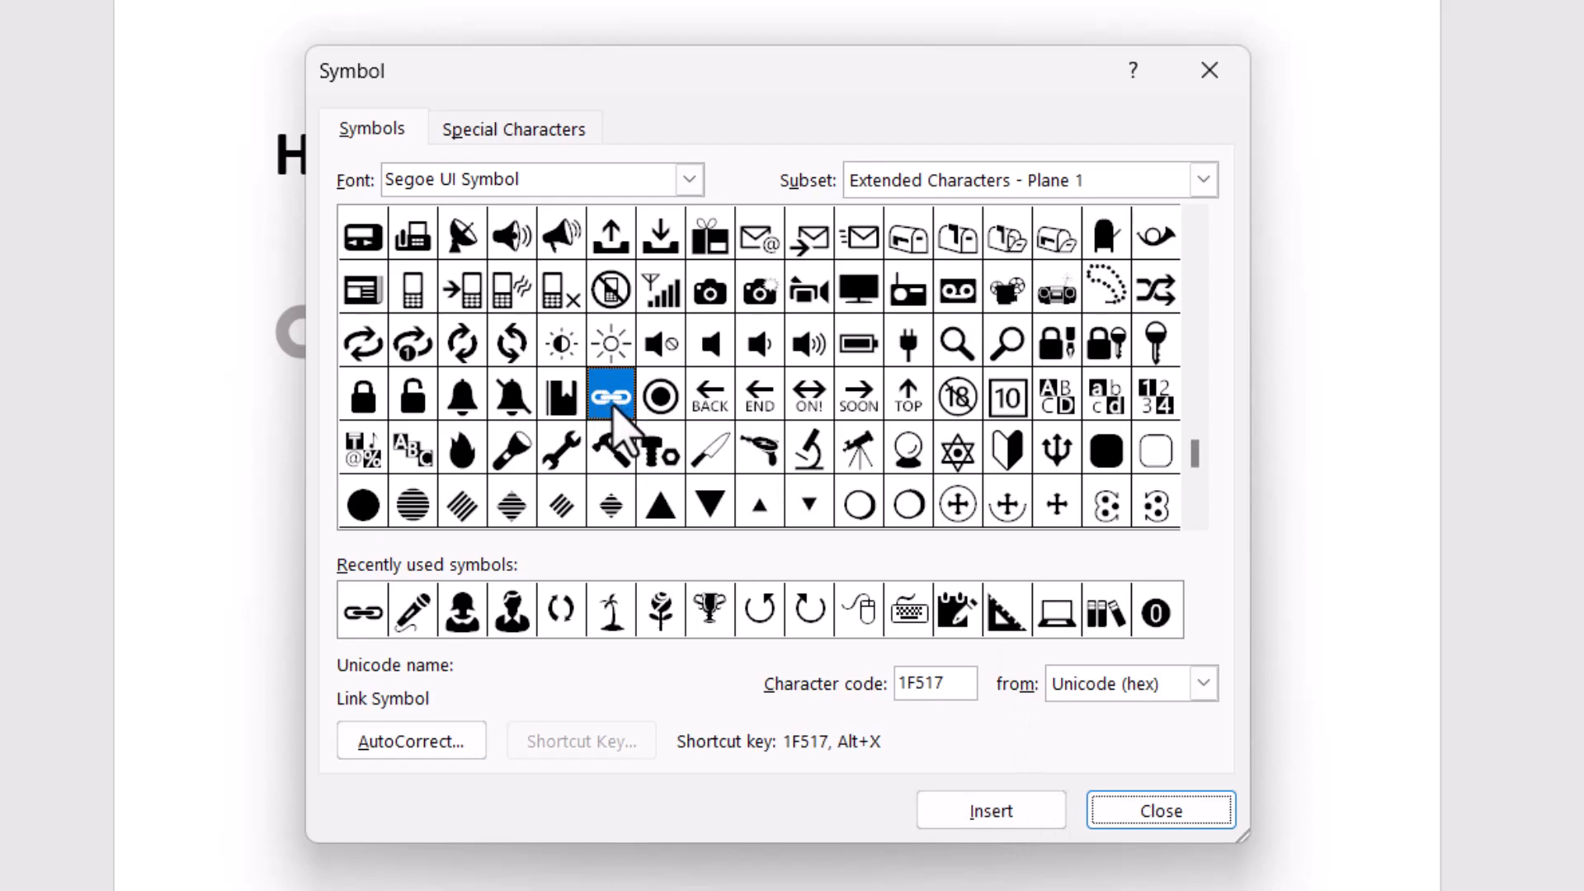